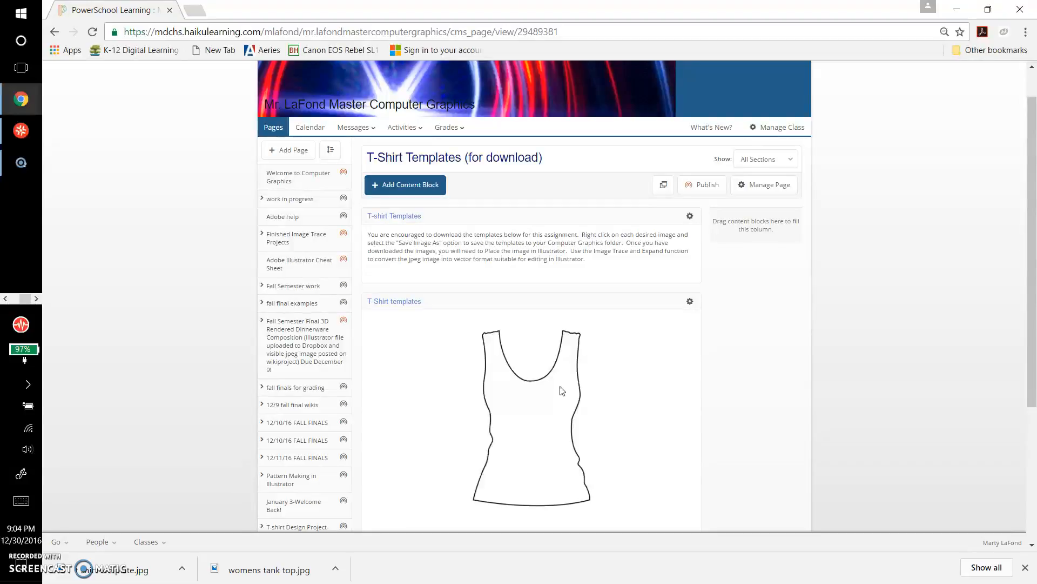
Bring up the context menu on the tank top template image
{"action": "right_click", "coordinate": [520, 410]}
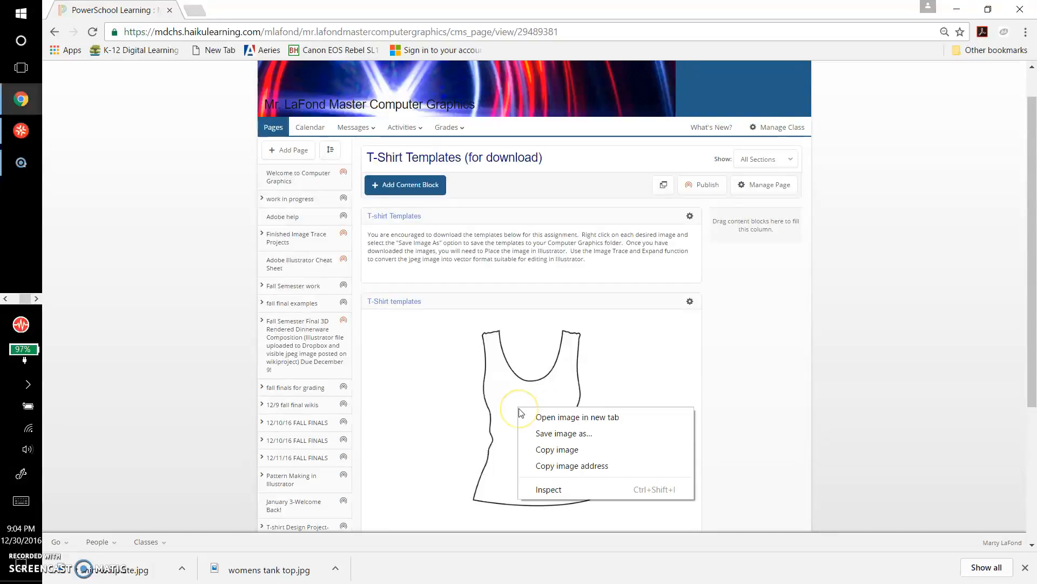
{"action": "mouse_move", "coordinate": [557, 449]}
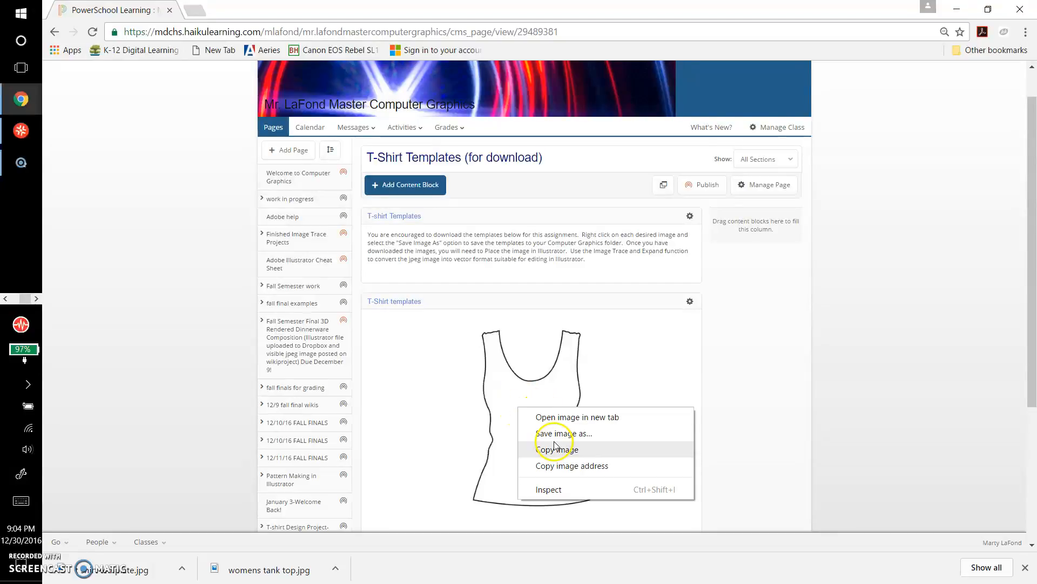
Choose Save image as and name the JPEG 'women's tank top'
{"action": "left_click", "coordinate": [563, 433]}
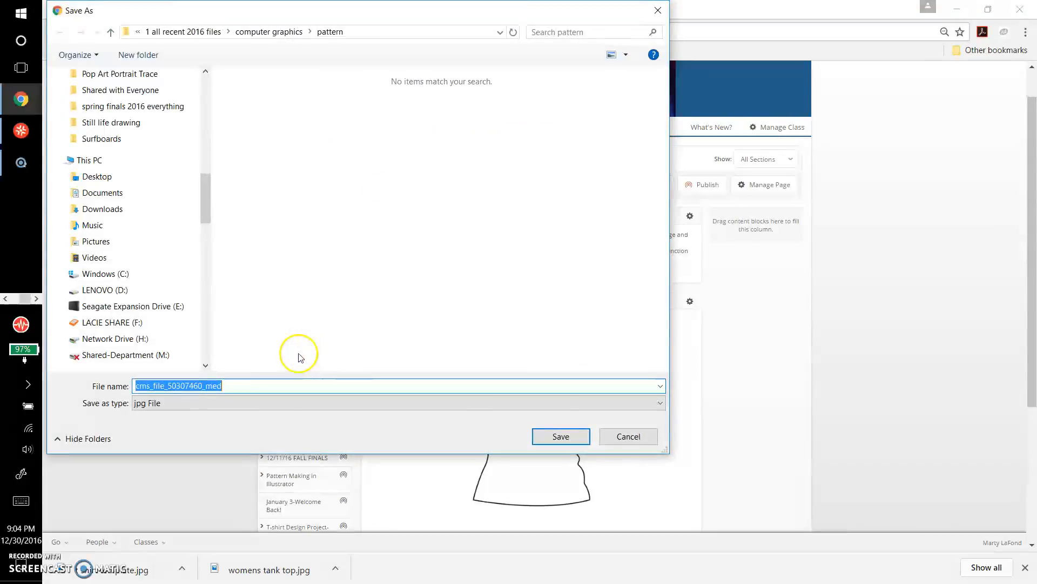
{"action": "type", "text": "wo"}
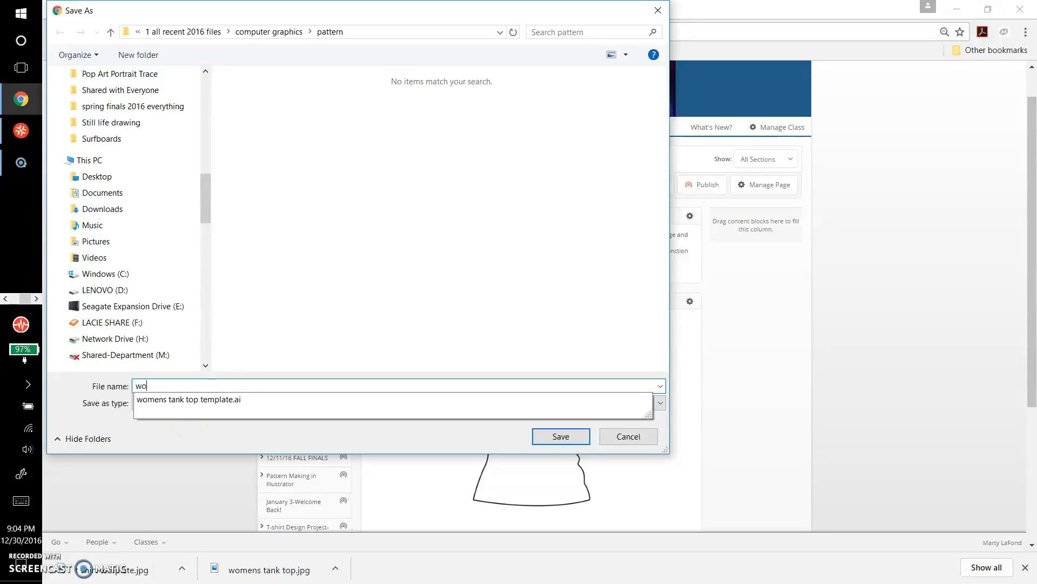
{"action": "type", "text": "men's tank top"}
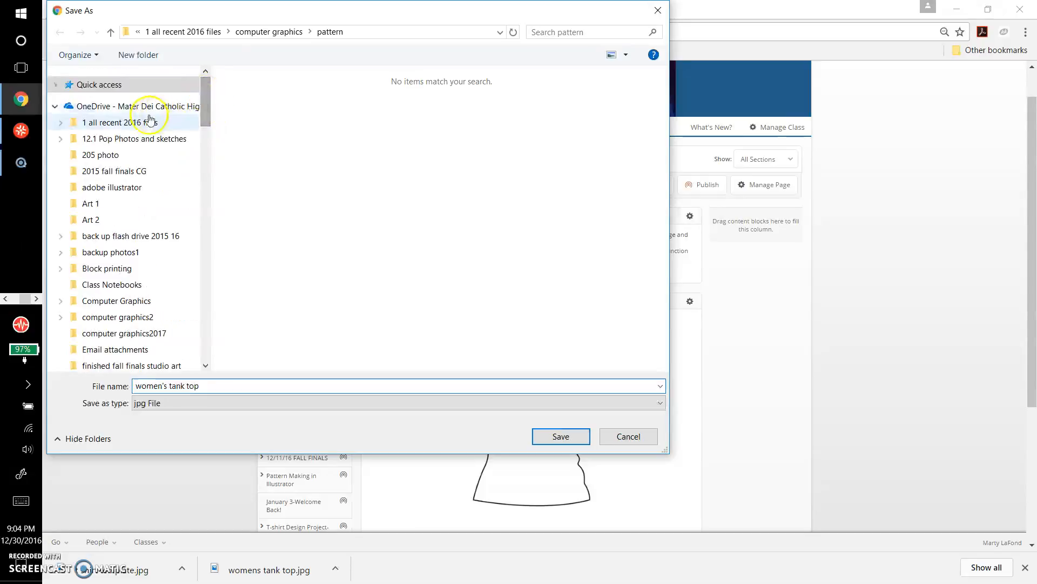
Save 'women's tank top' jpg into the pattern folder under computer graphics
{"action": "left_click", "coordinate": [111, 122]}
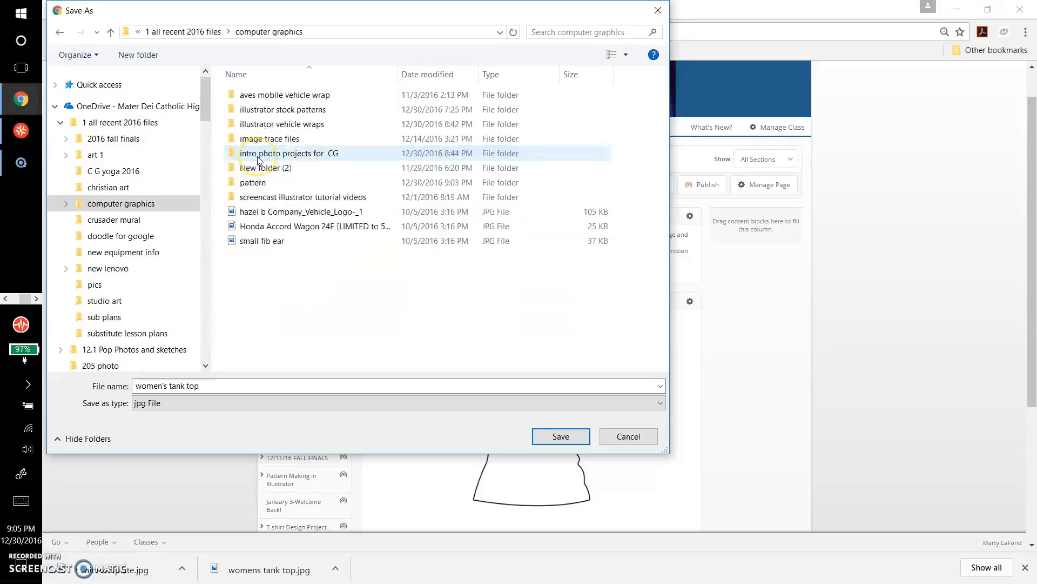
{"action": "left_click", "coordinate": [253, 183]}
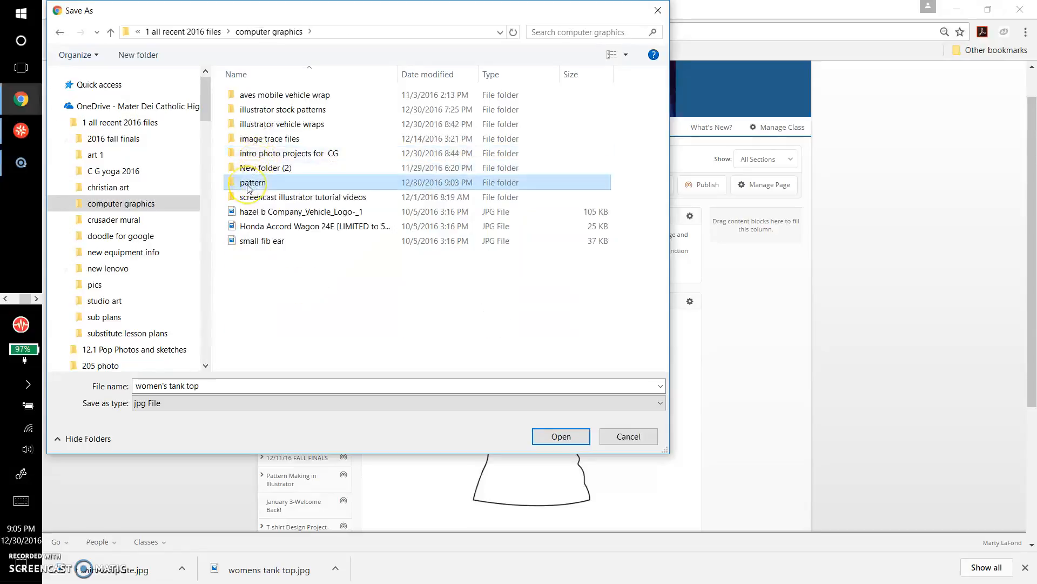
{"action": "double_click", "coordinate": [250, 182]}
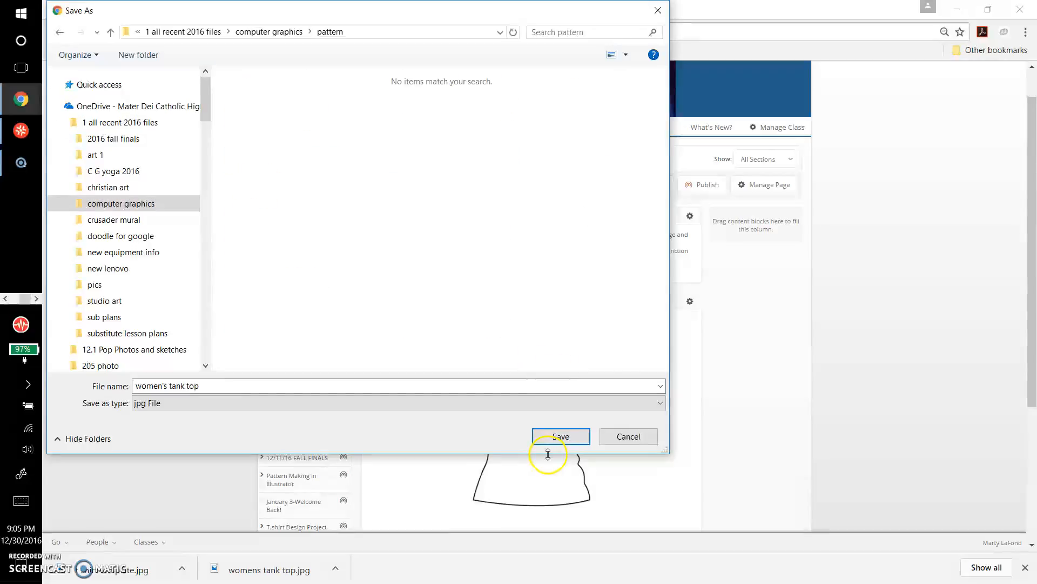
{"action": "mouse_move", "coordinate": [378, 425]}
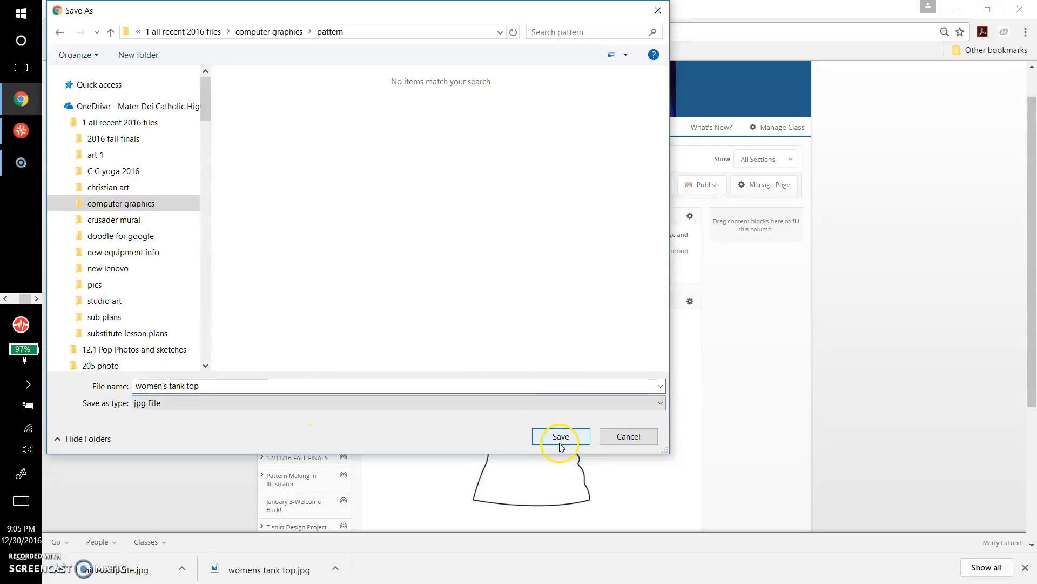
{"action": "left_click", "coordinate": [561, 436]}
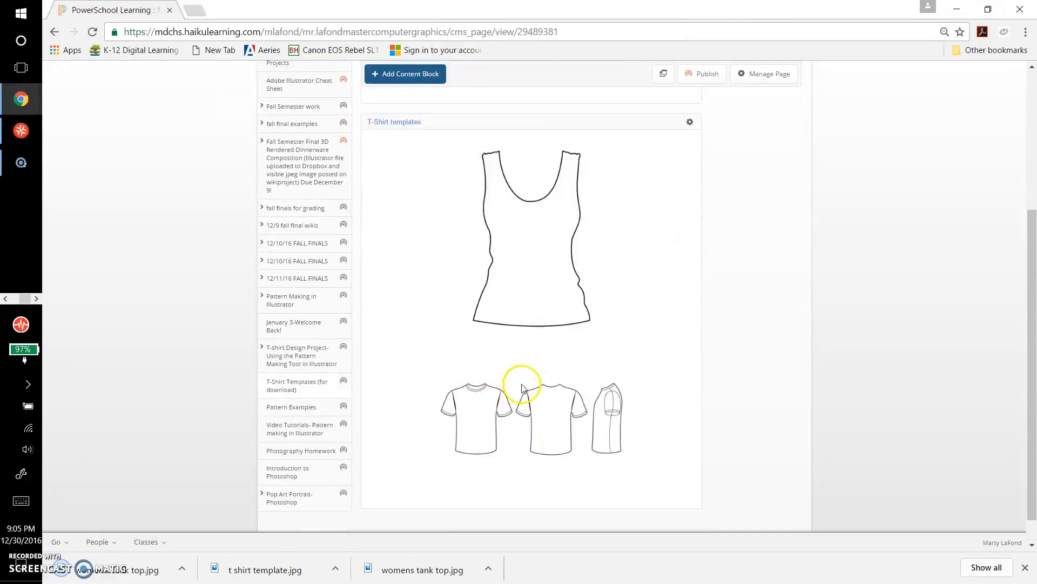
Choose Save image as on the t-shirt template image further down the page
{"action": "right_click", "coordinate": [551, 417]}
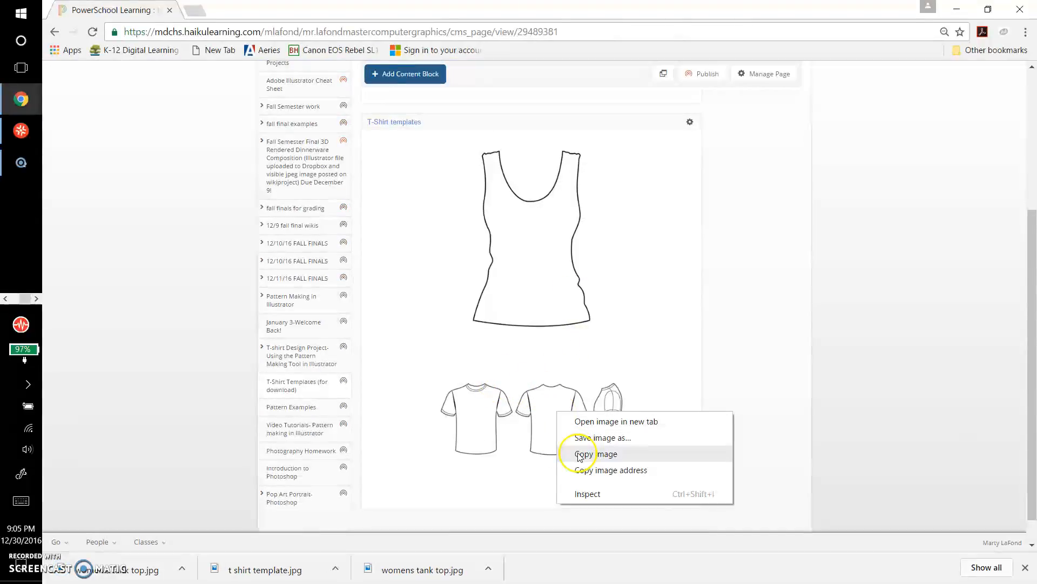
{"action": "left_click", "coordinate": [603, 437]}
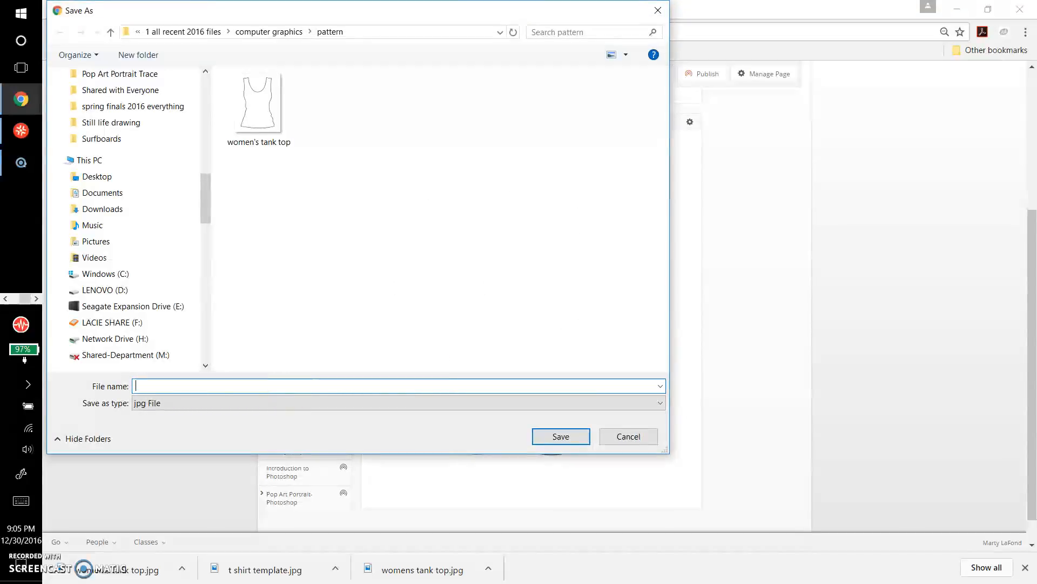
Save the image as 'T shirt template' jpg in the pattern folder
{"action": "type", "text": "T shirt template"}
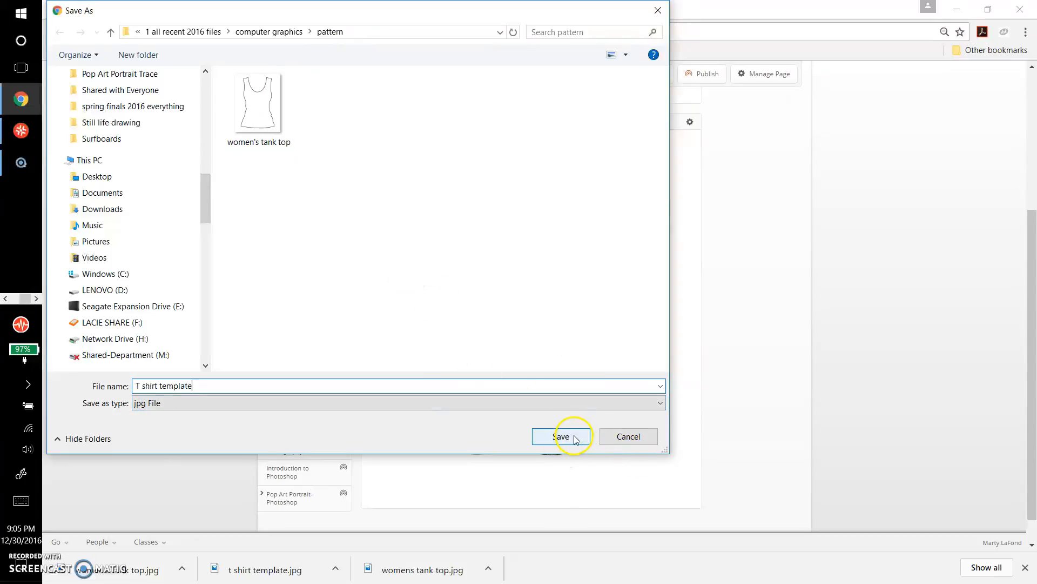
{"action": "left_click", "coordinate": [562, 436]}
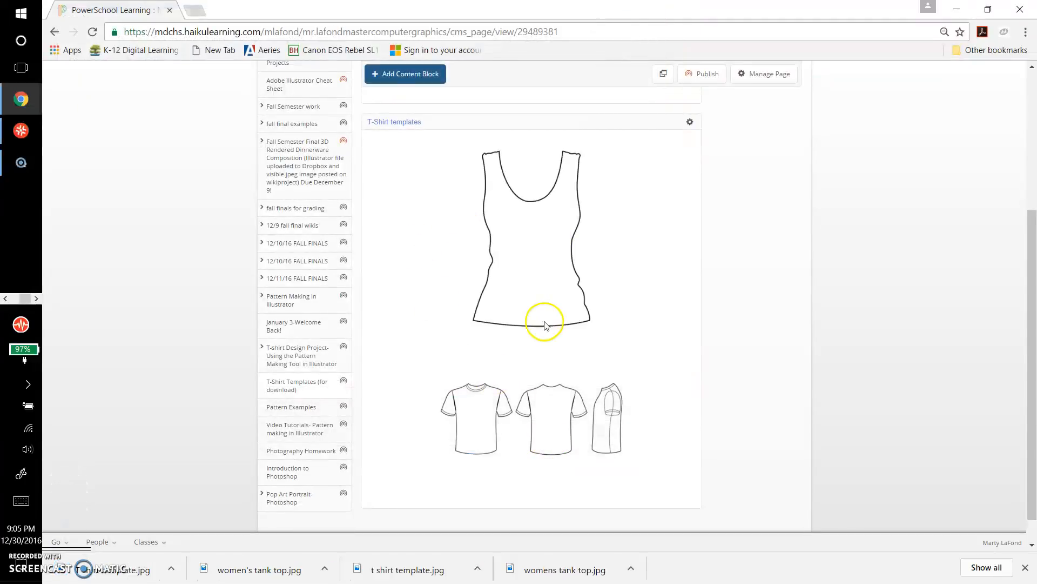
{"action": "scroll", "scroll_direction": "down", "scroll_amount": 3}
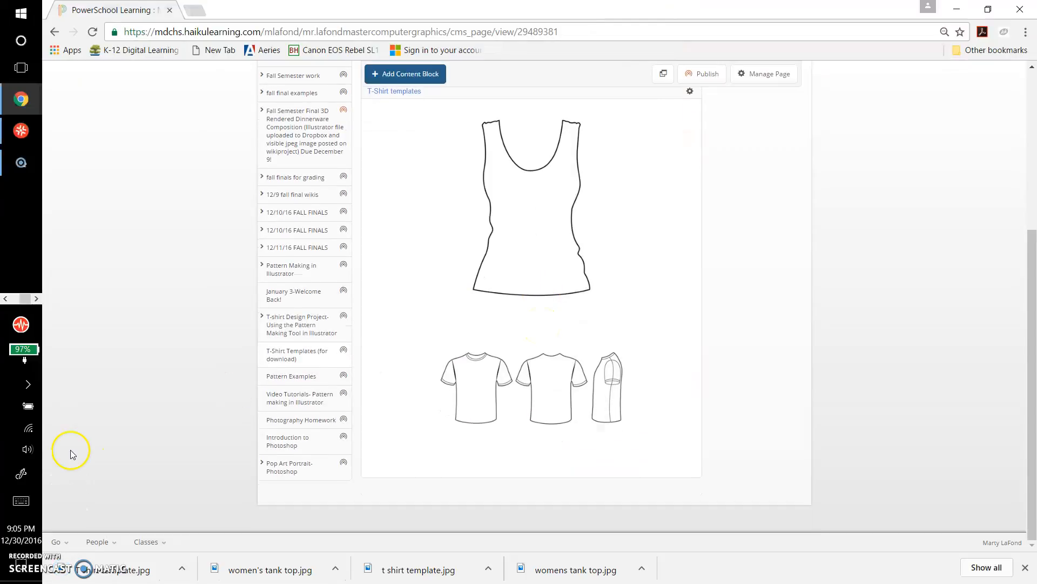